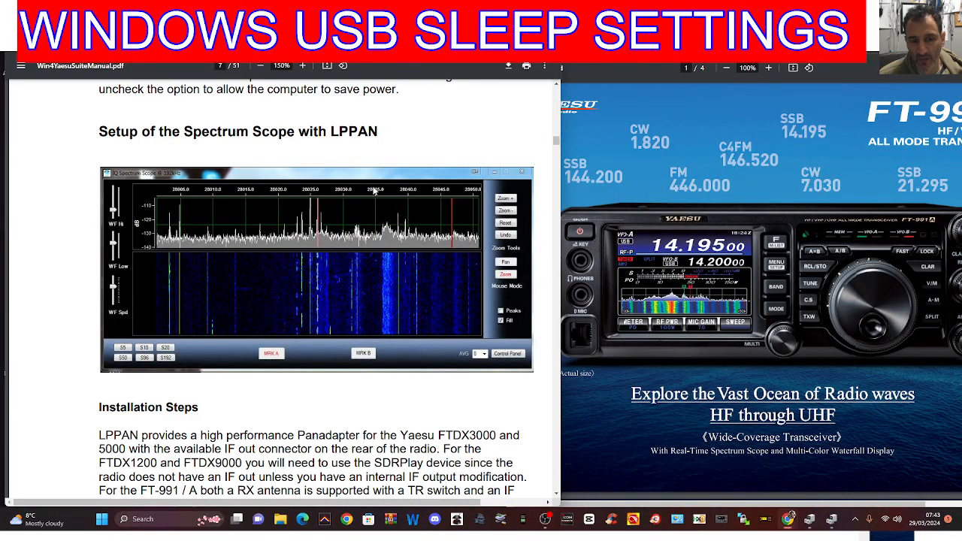
pyautogui.moveTo(369, 228)
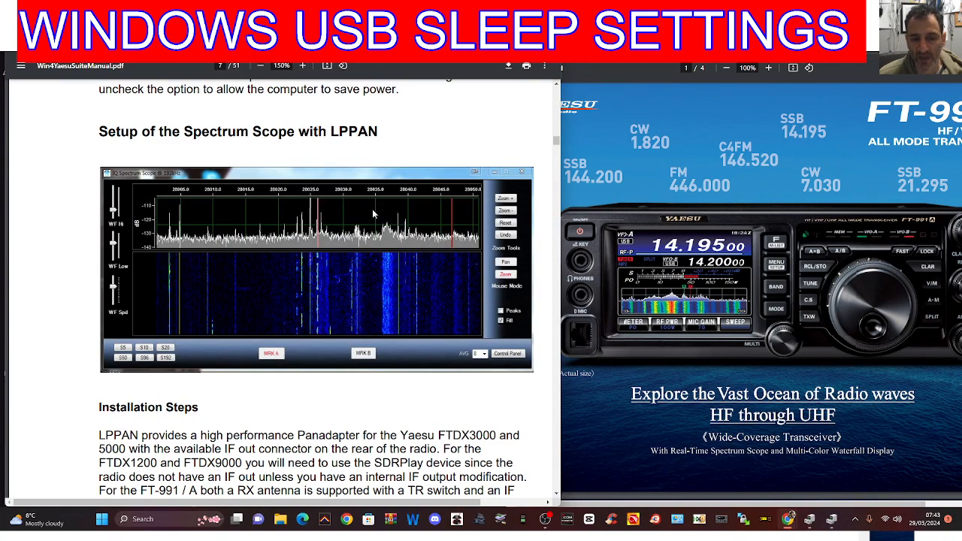
pyautogui.moveTo(319, 133)
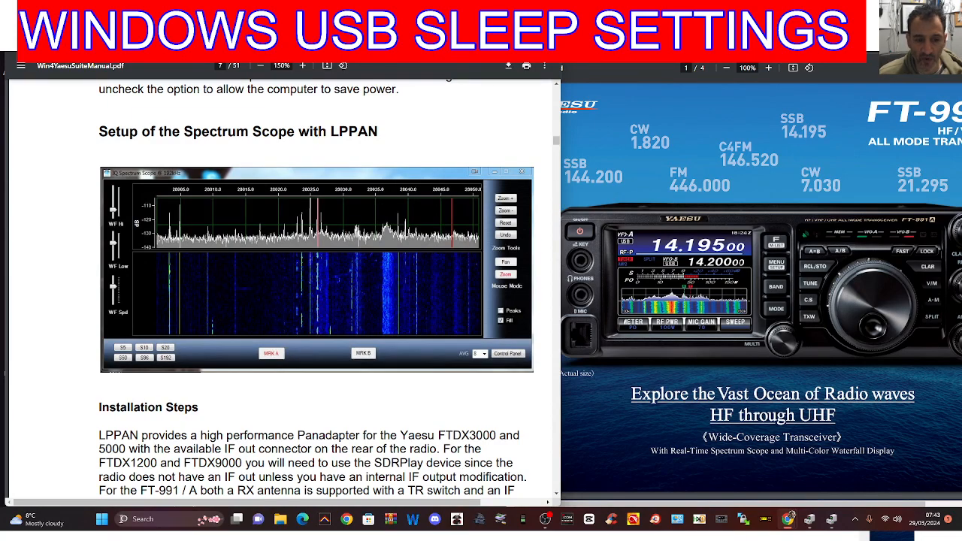
# Open Device Manager, expand Ports (COM & LPT) and select Enhanced COM Port (COM5)
pyautogui.rightClick(101, 518)
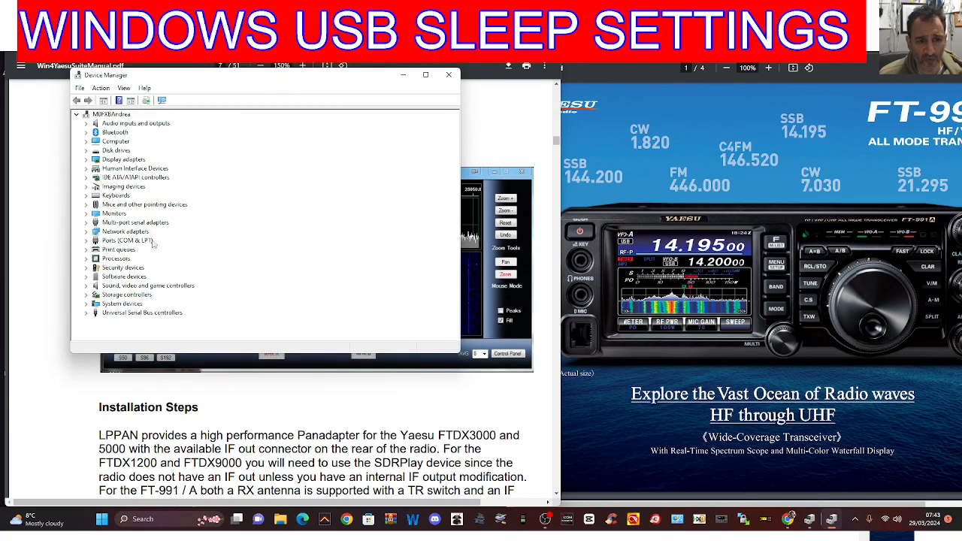
pyautogui.click(86, 240)
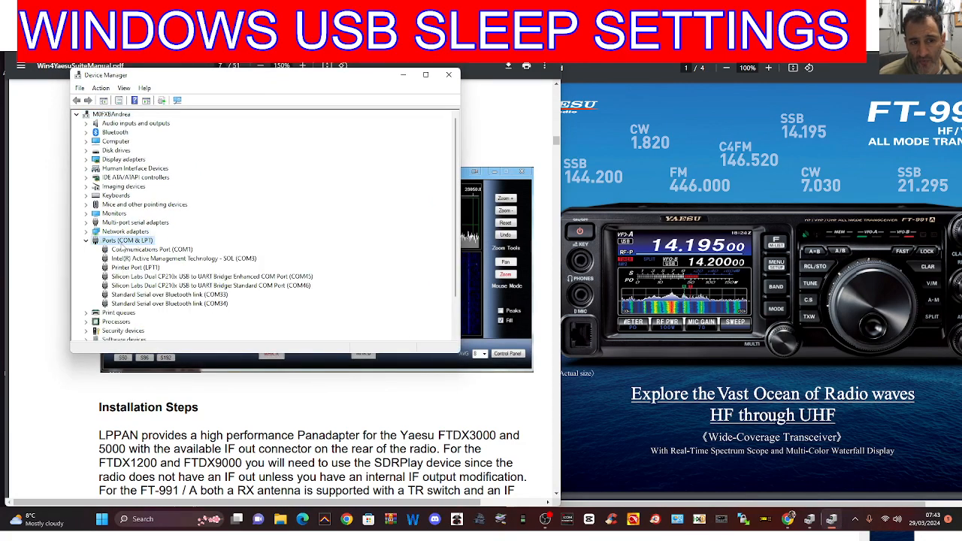
pyautogui.click(210, 276)
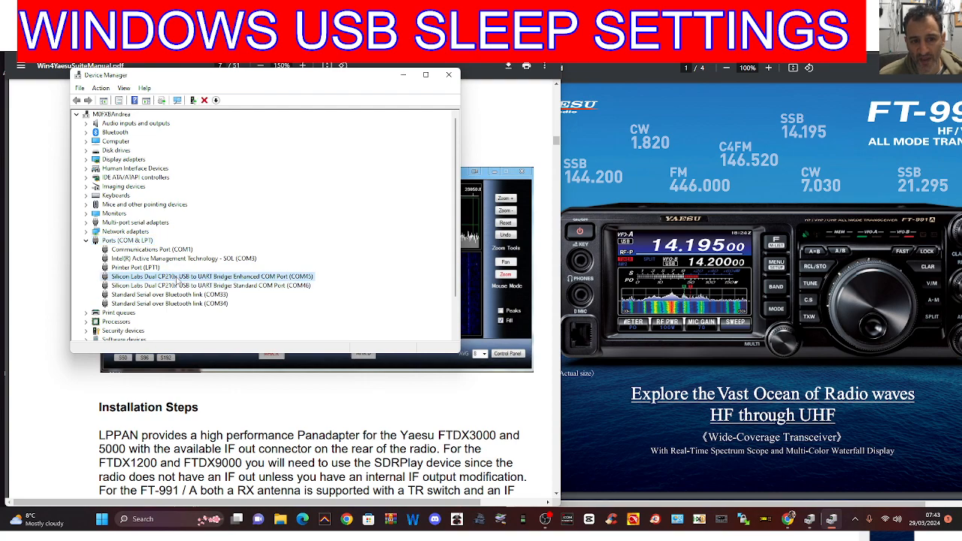
# Uncheck 'Allow the computer to turn off this device' for Enhanced COM Port (COM5)
pyautogui.rightClick(211, 275)
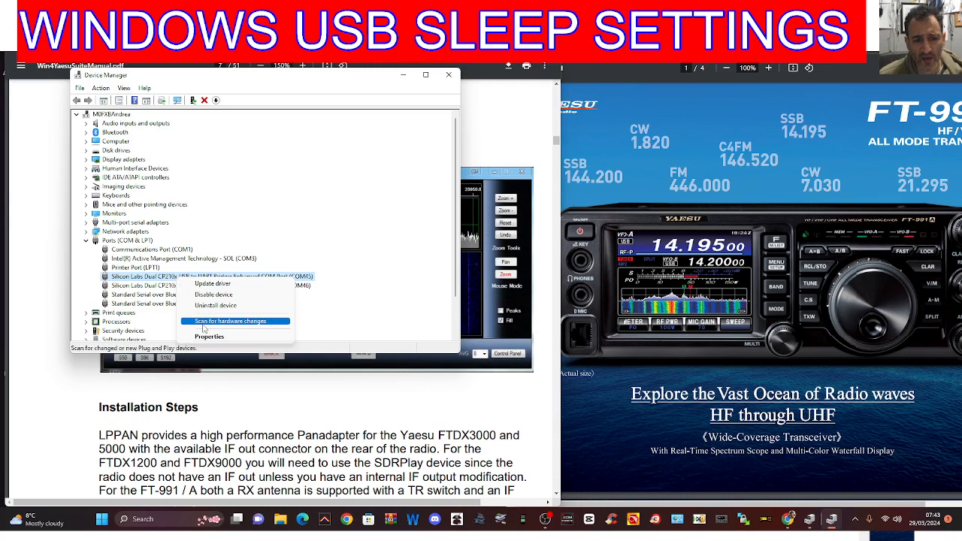
pyautogui.click(209, 336)
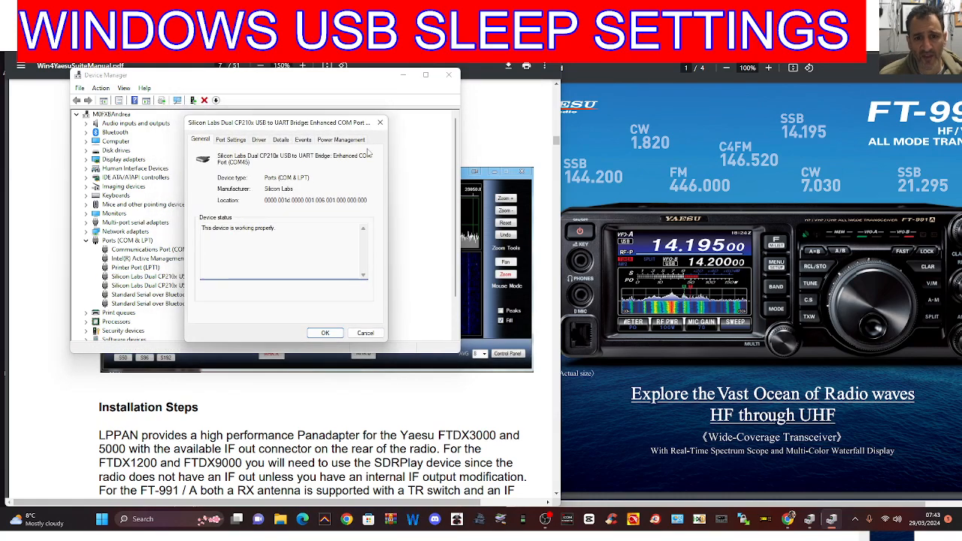
pyautogui.click(340, 139)
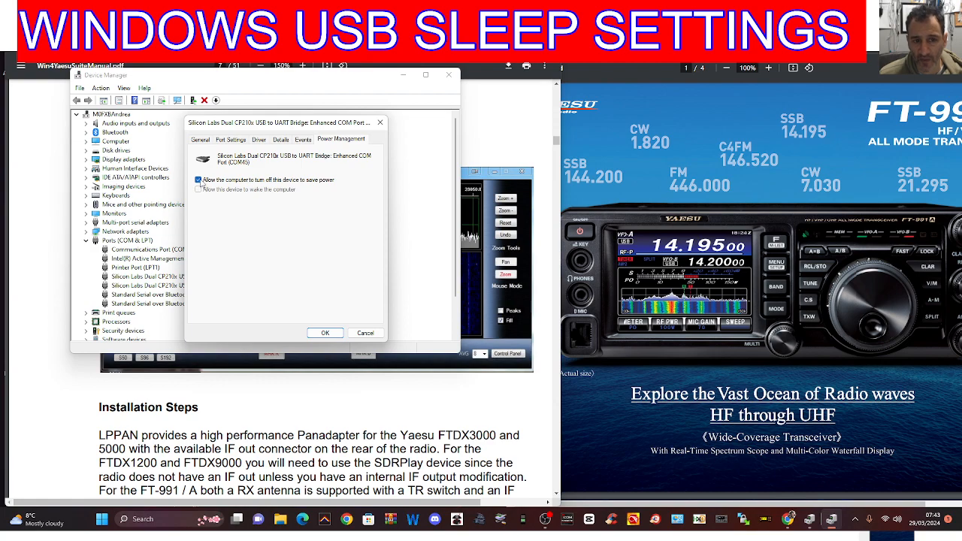
pyautogui.click(198, 179)
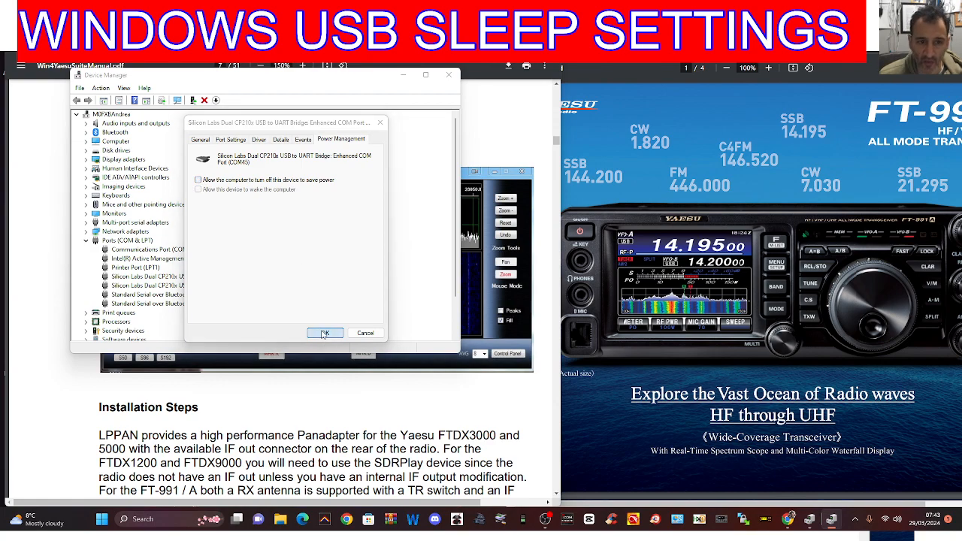
pyautogui.click(324, 333)
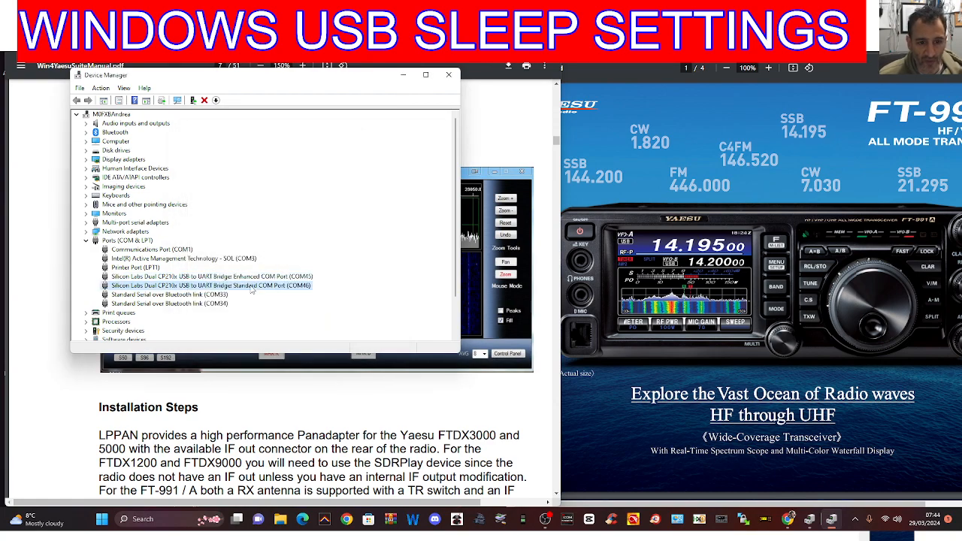
# Uncheck 'Allow the computer to turn off this device' for Standard COM Port (COM6), then close Device Manager
pyautogui.doubleClick(211, 286)
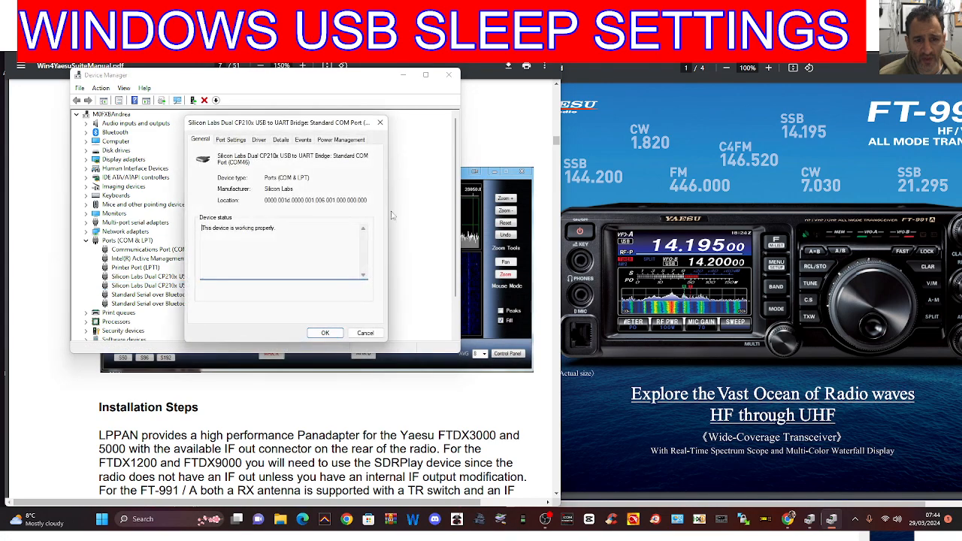
pyautogui.click(340, 139)
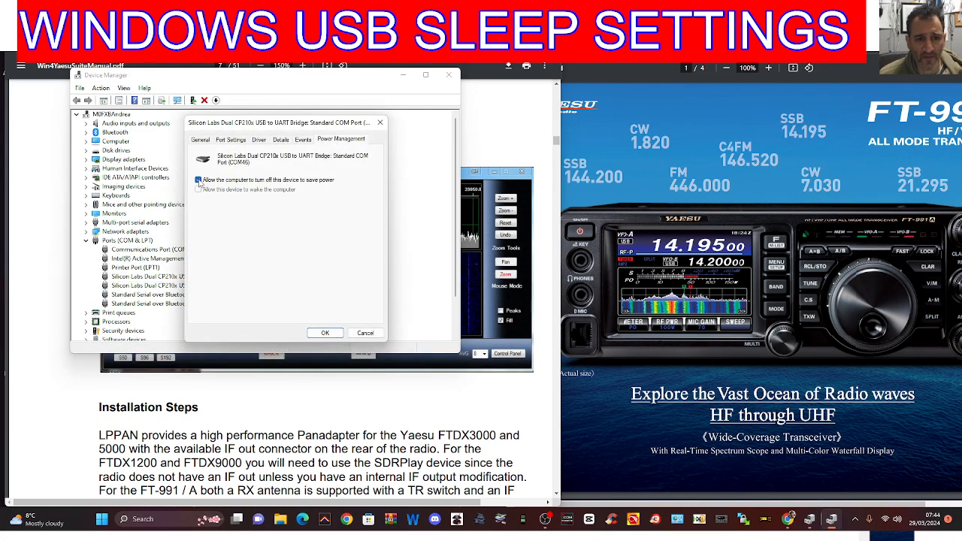
pyautogui.click(198, 179)
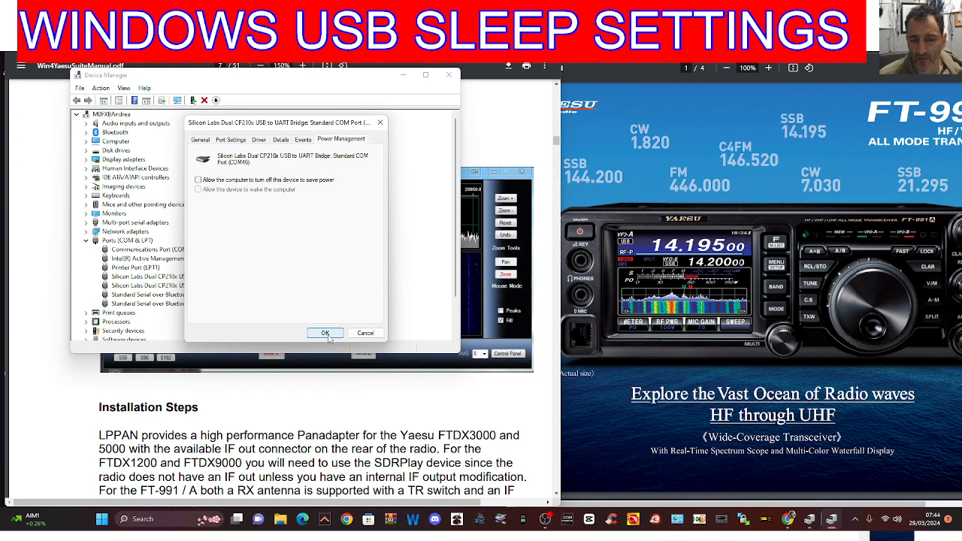
pyautogui.click(325, 333)
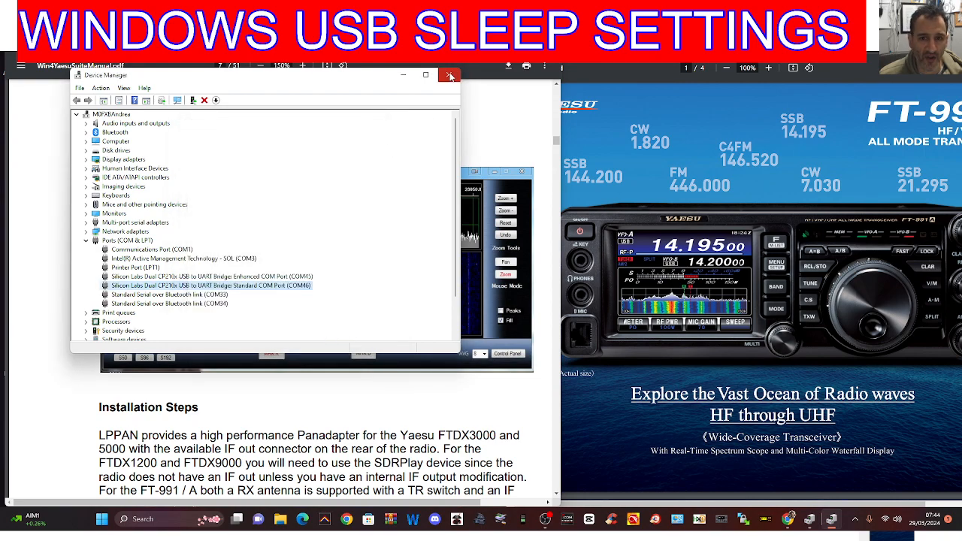
pyautogui.click(449, 75)
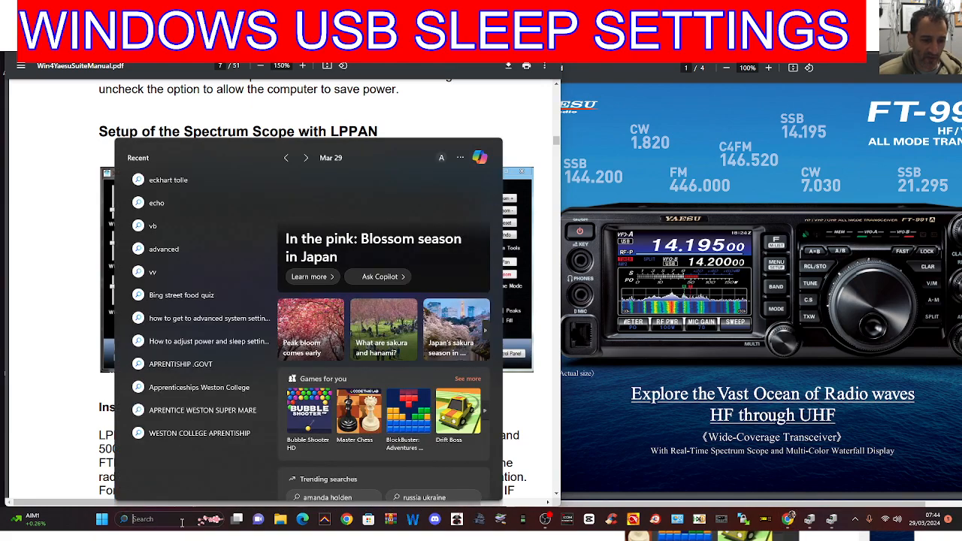
# Search 'Edit power plan' and open the Balanced plan's Edit Plan Settings page
pyautogui.write('EDIt power plan')
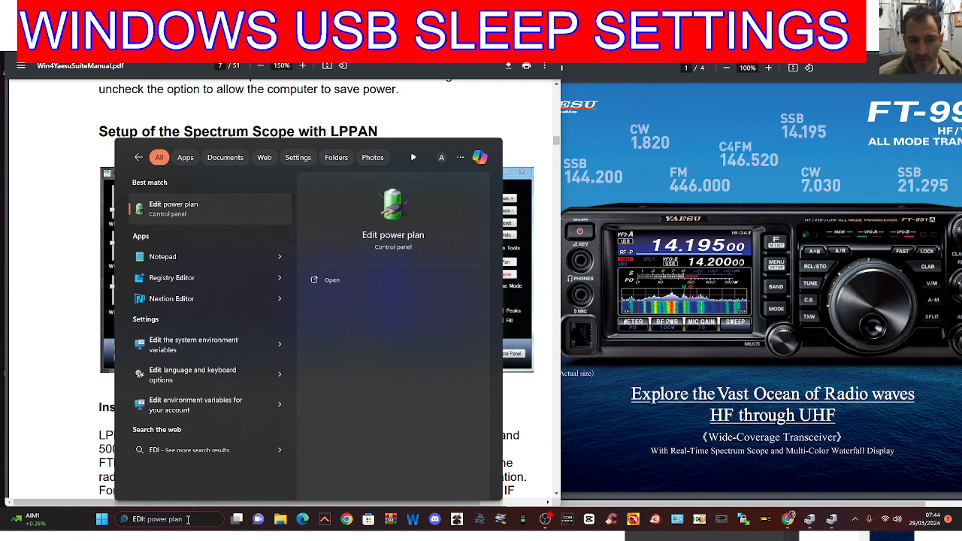
pyautogui.moveTo(172, 277)
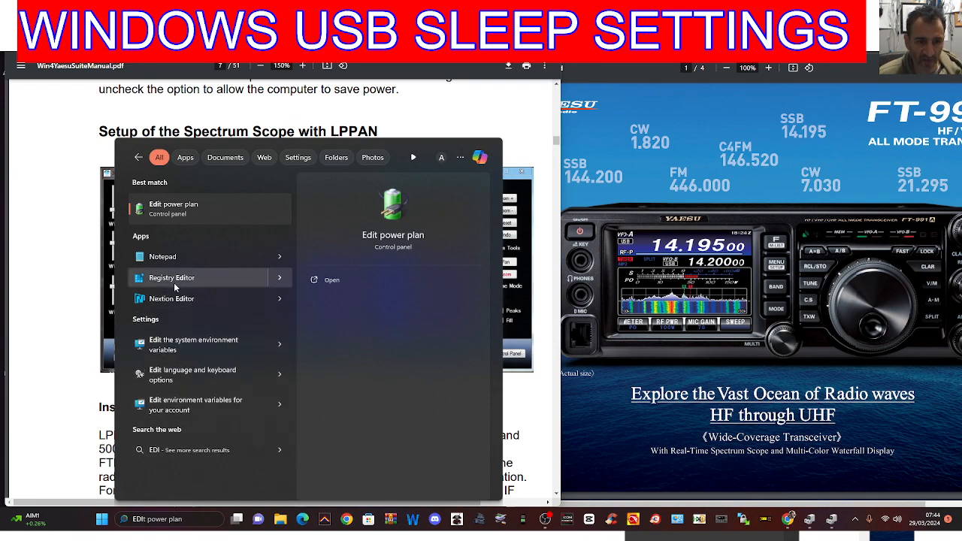
pyautogui.click(331, 279)
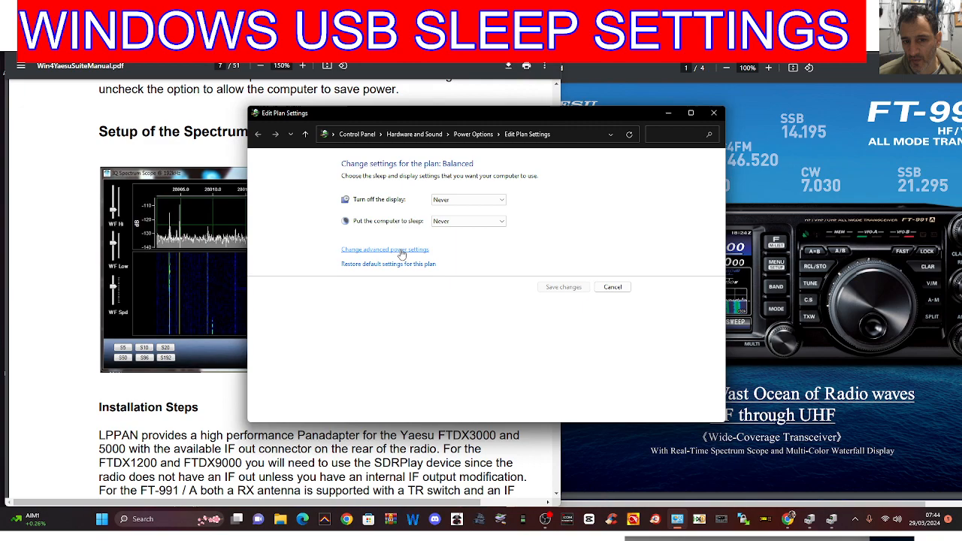
# Open the Balanced plan's advanced power settings and expand the USB settings group
pyautogui.click(383, 249)
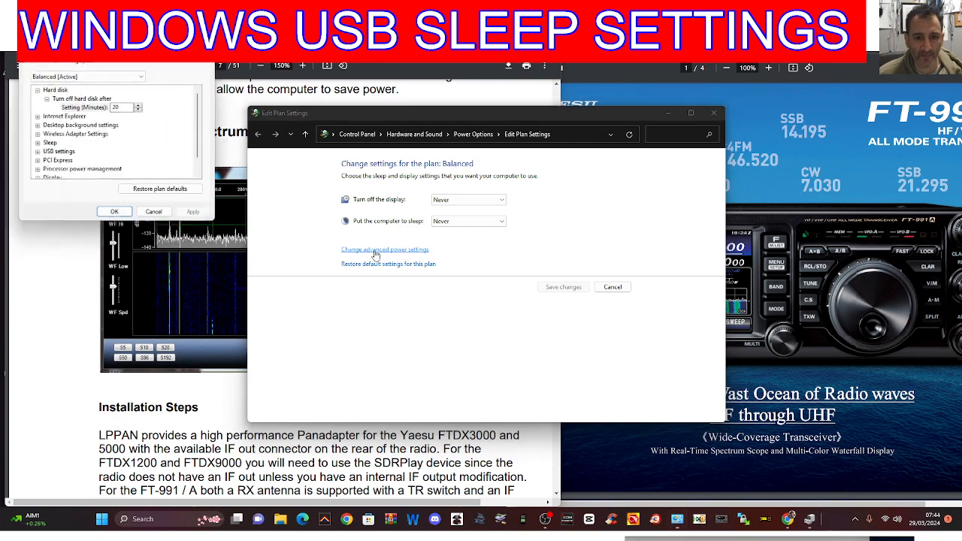
pyautogui.click(385, 249)
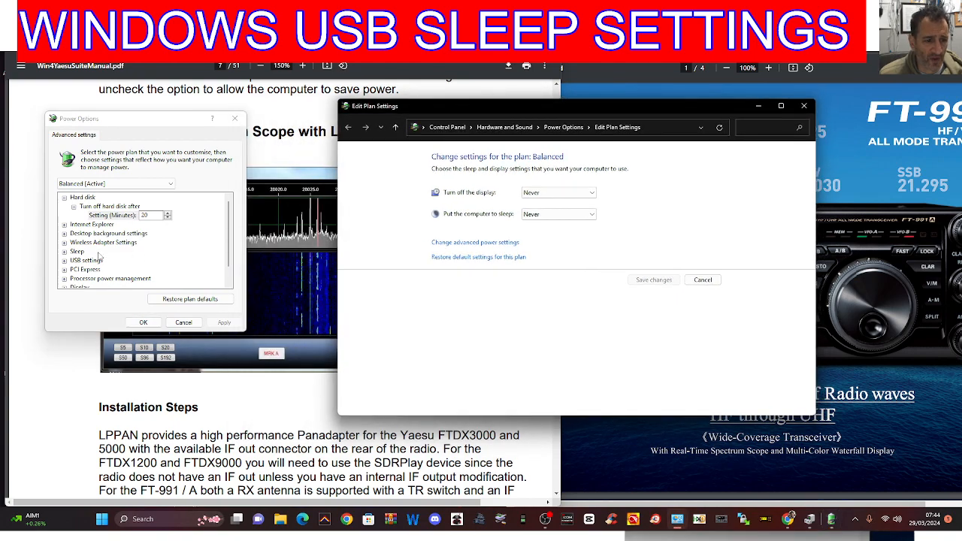
pyautogui.moveTo(85, 260)
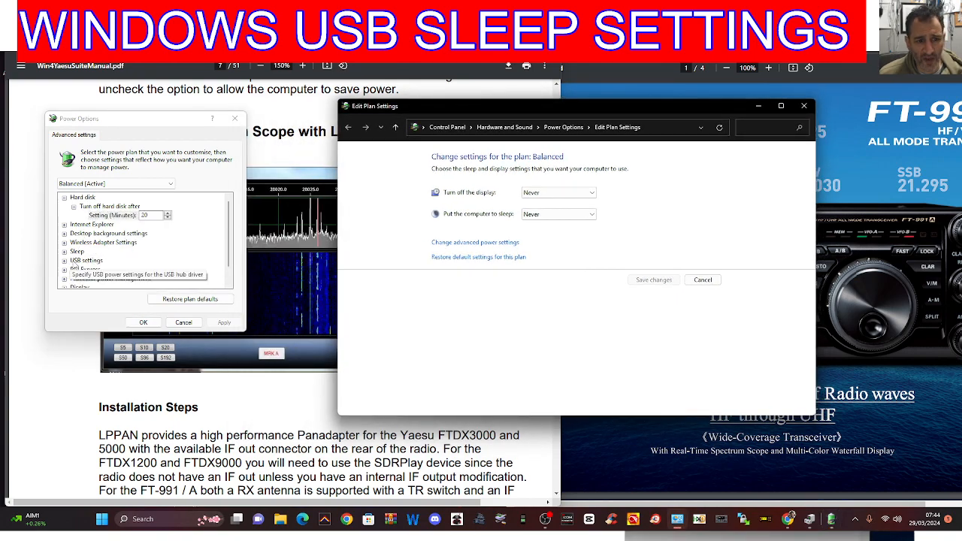
pyautogui.click(86, 260)
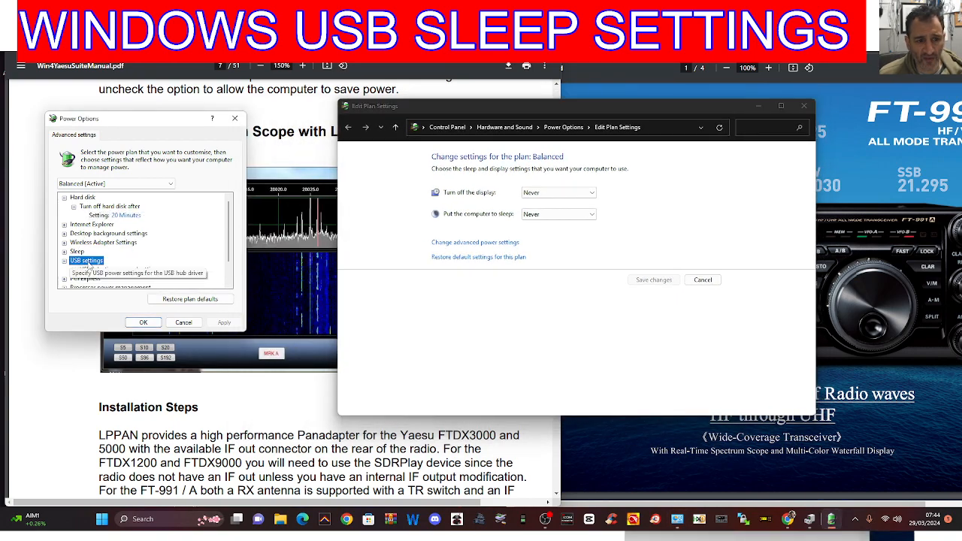
pyautogui.click(64, 259)
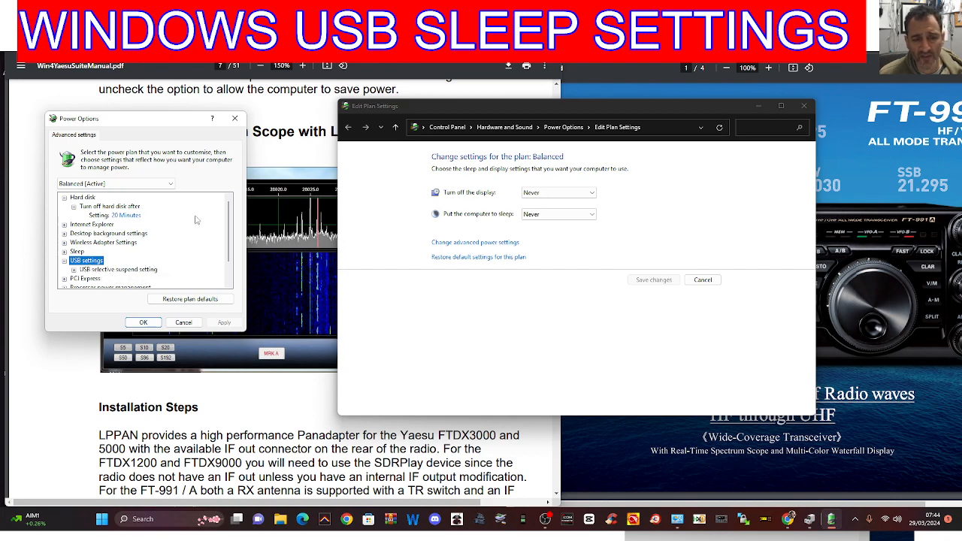
pyautogui.moveTo(188, 235)
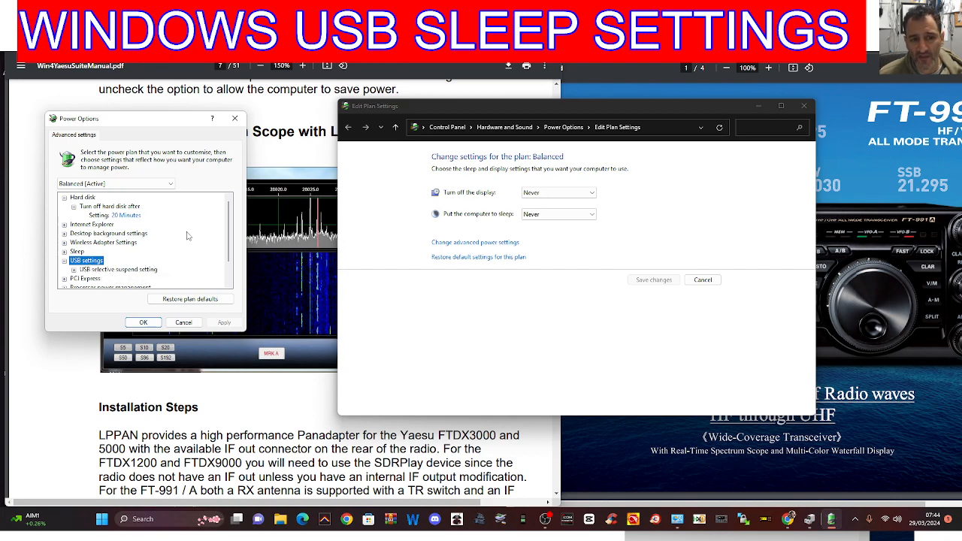
pyautogui.moveTo(169, 249)
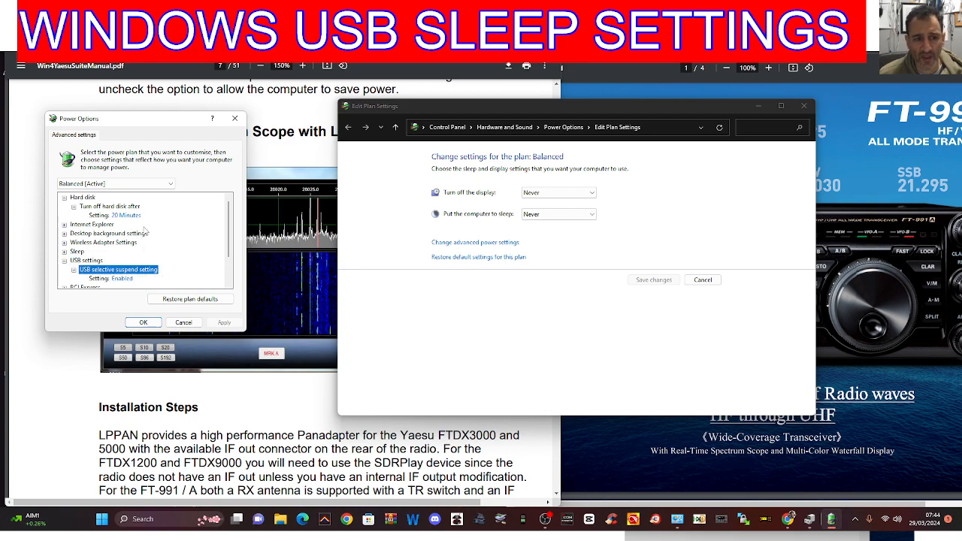
# Change the Balanced plan's USB selective suspend setting from Enabled to Disabled
pyautogui.scroll(-3)
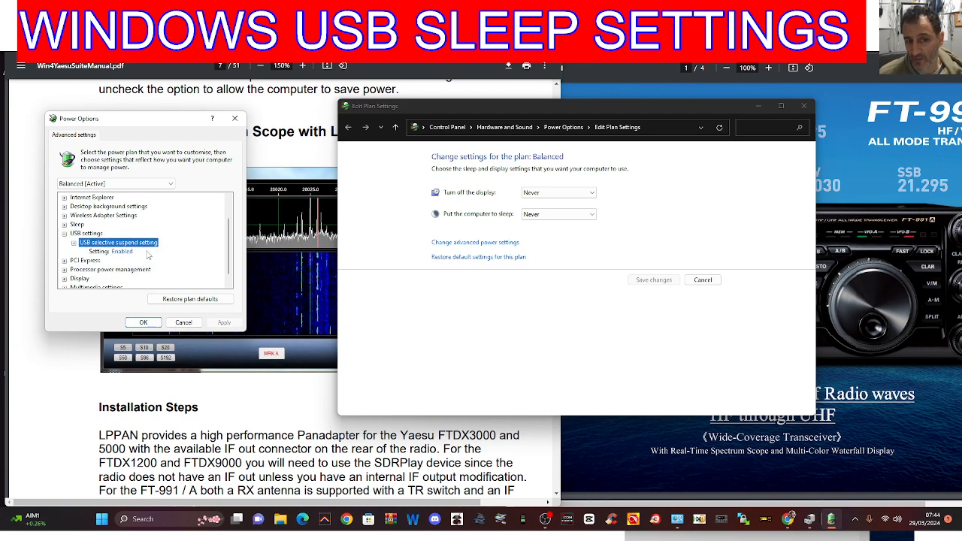
pyautogui.click(120, 251)
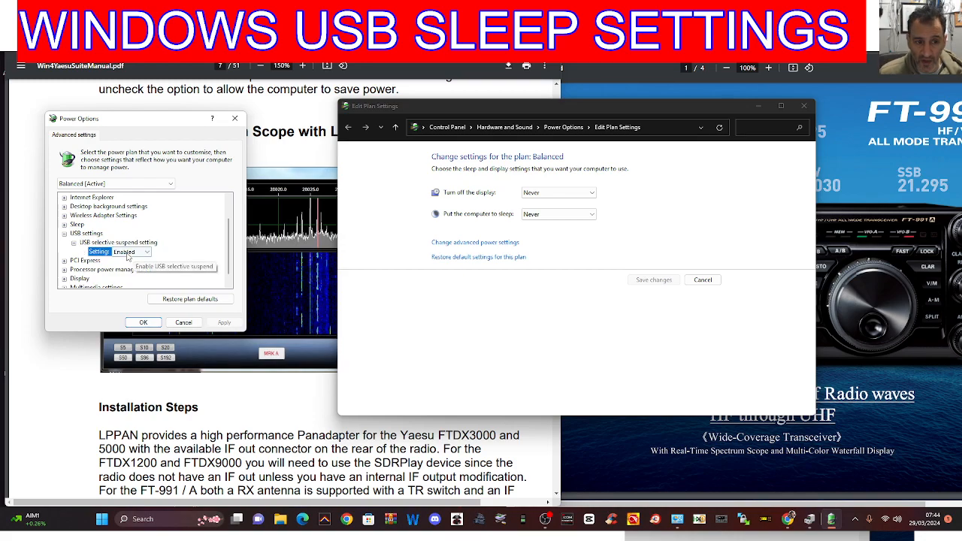
pyautogui.click(147, 252)
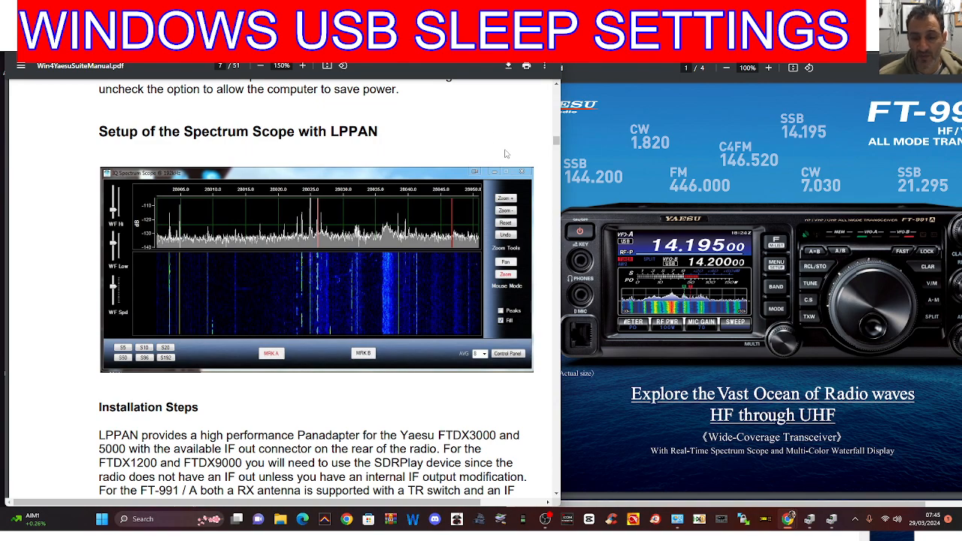
pyautogui.moveTo(594, 486)
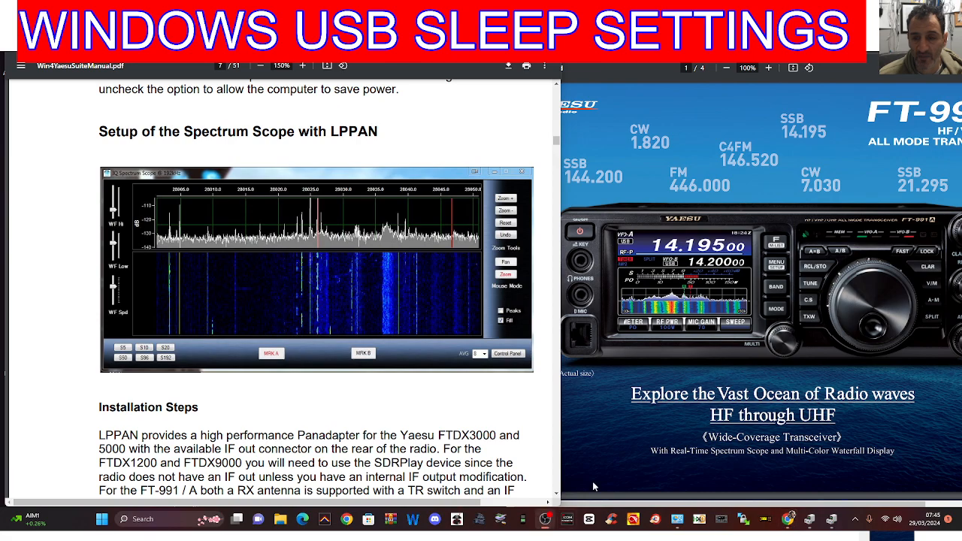